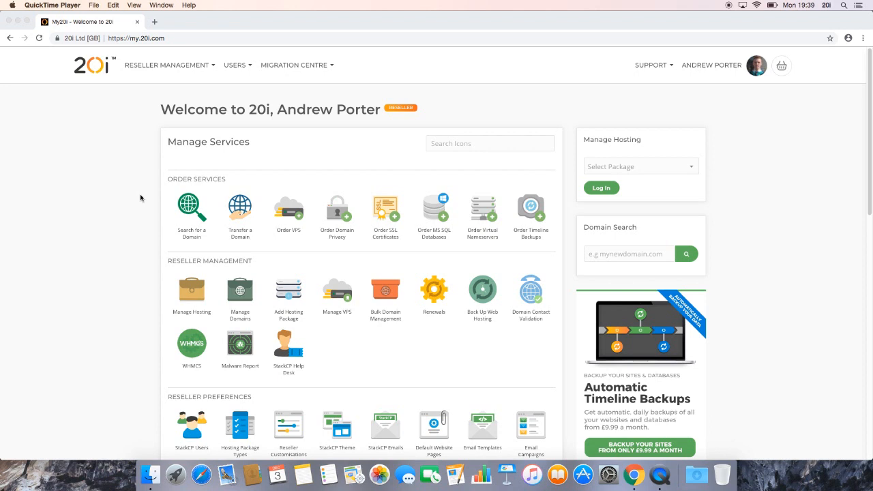
mouse_move(205, 292)
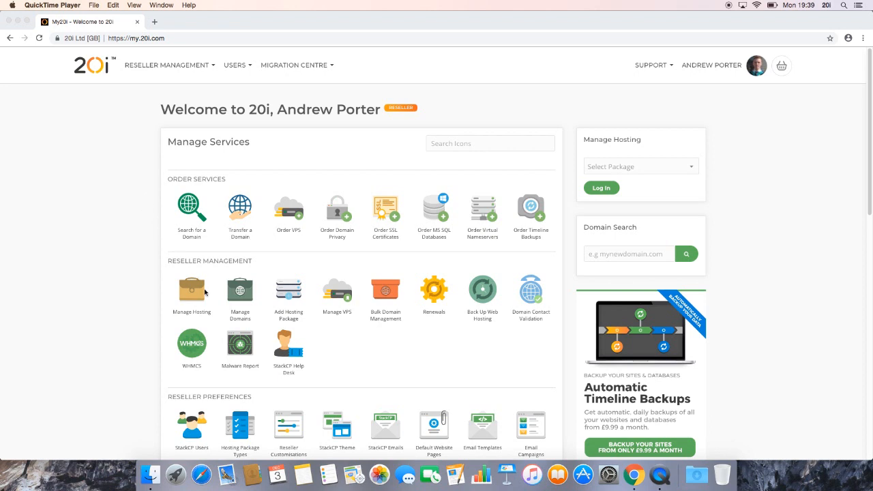
- Open Manage Hosting, manage the 20isupport.com package, and scroll to Security
left_click(191, 290)
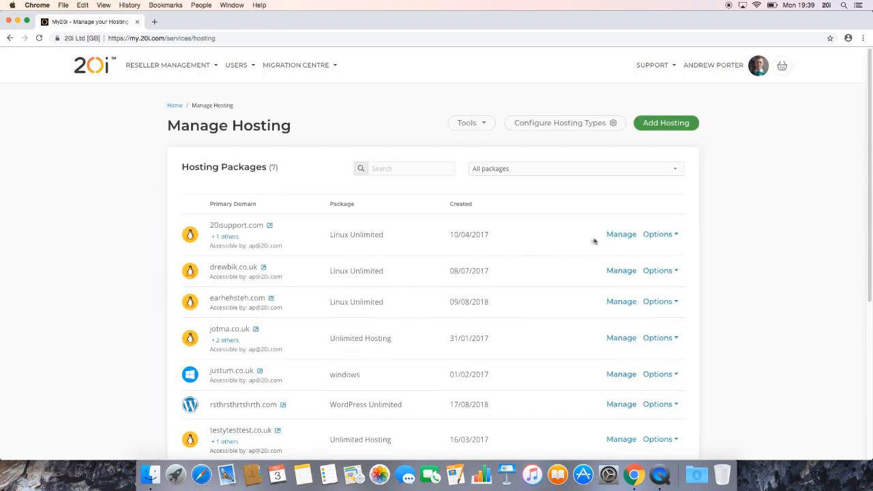
left_click(621, 234)
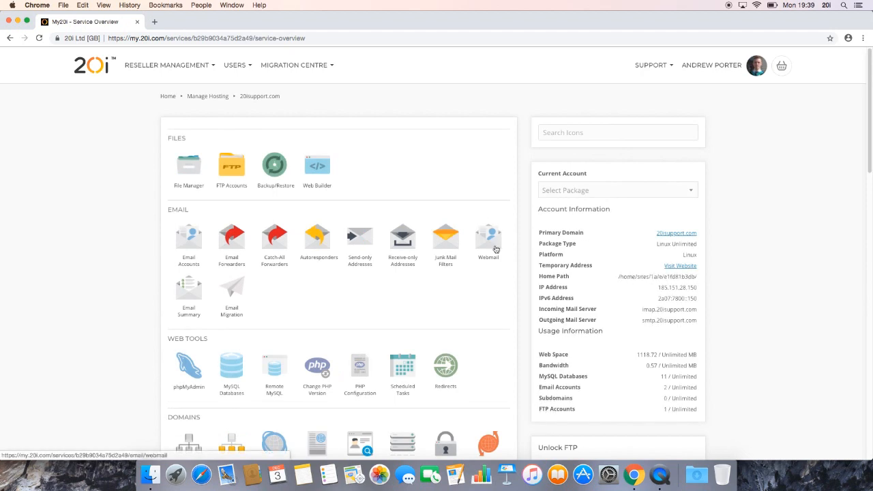
scroll("down", 3)
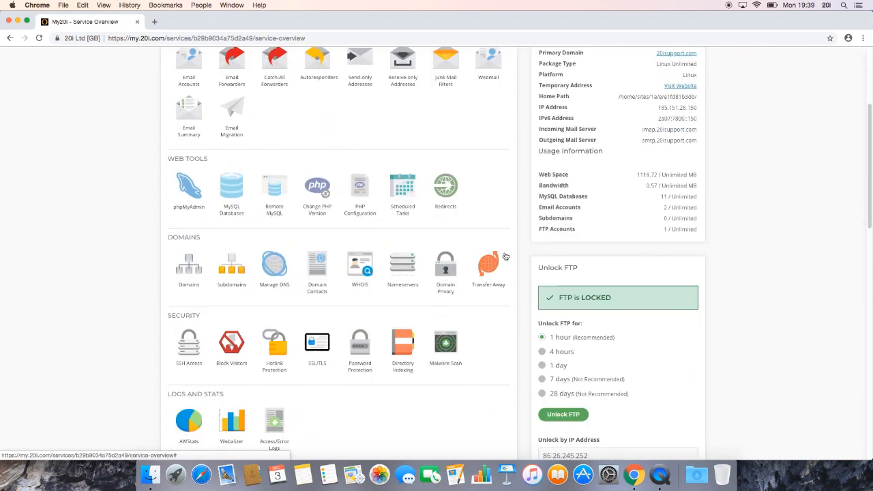
scroll("down", 3)
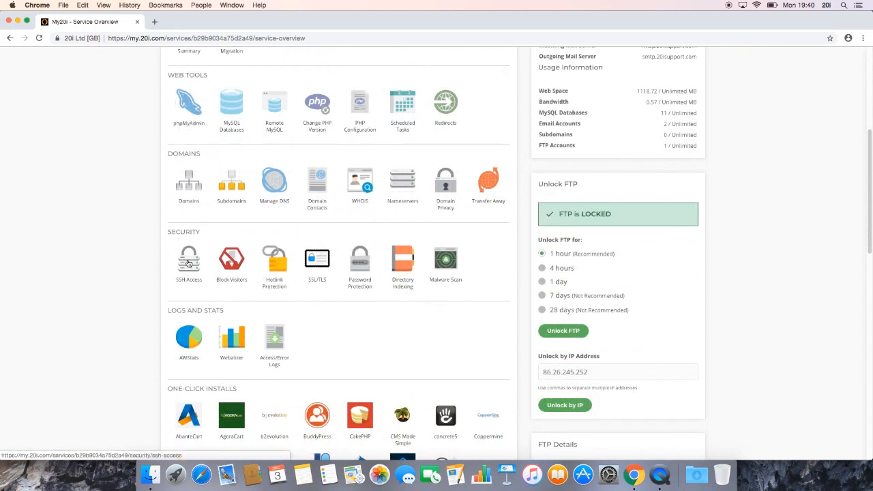
- Open SSH Access under Security and scroll through the Add New Public Key form
left_click(189, 261)
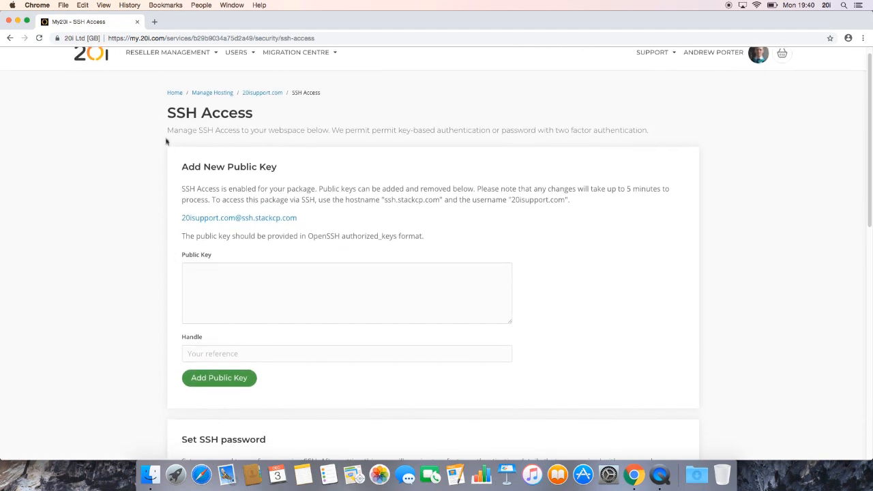
mouse_move(178, 170)
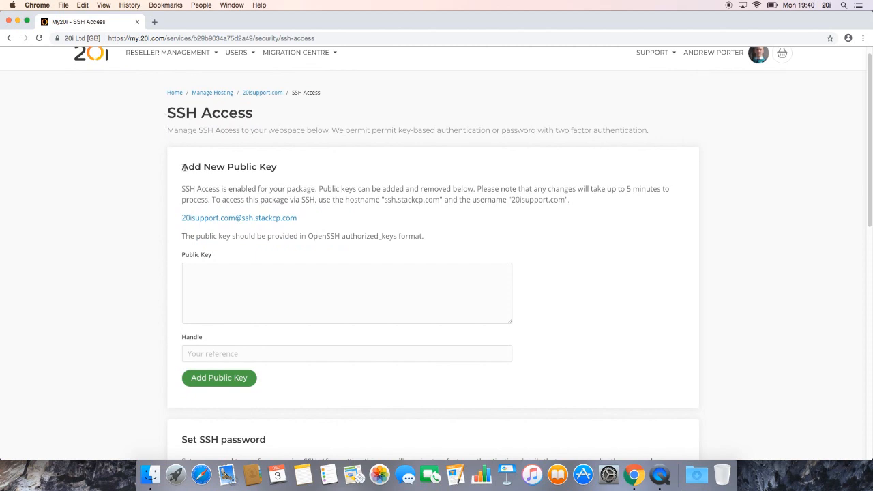
scroll("down", 3)
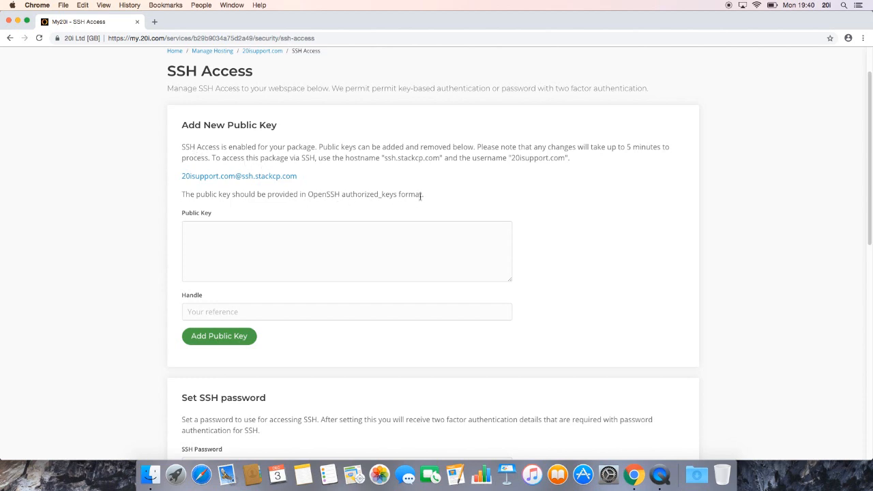
mouse_move(423, 197)
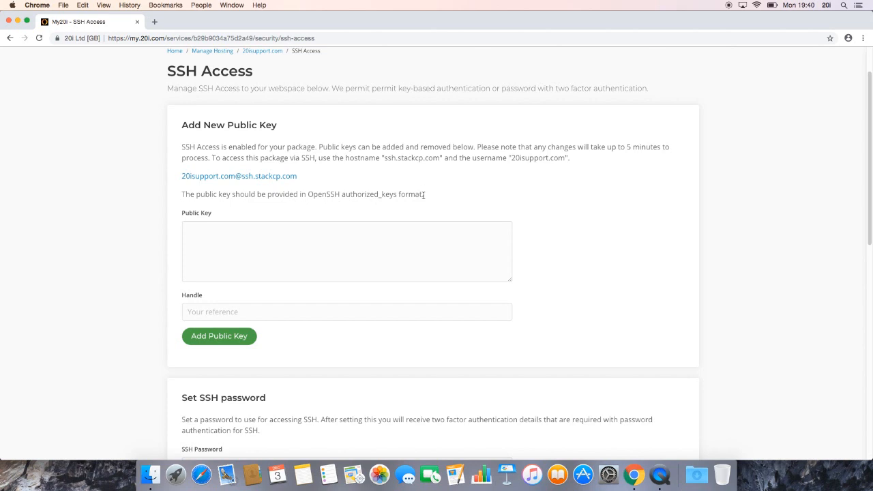
mouse_move(415, 194)
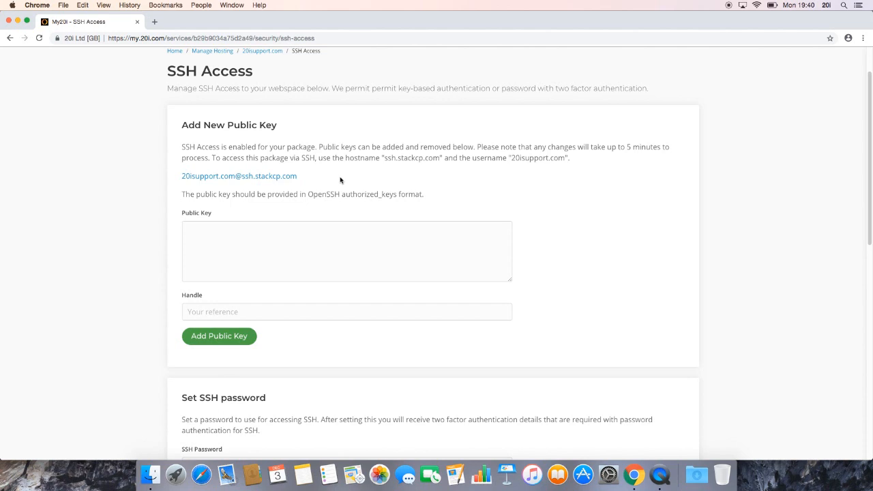
mouse_move(325, 183)
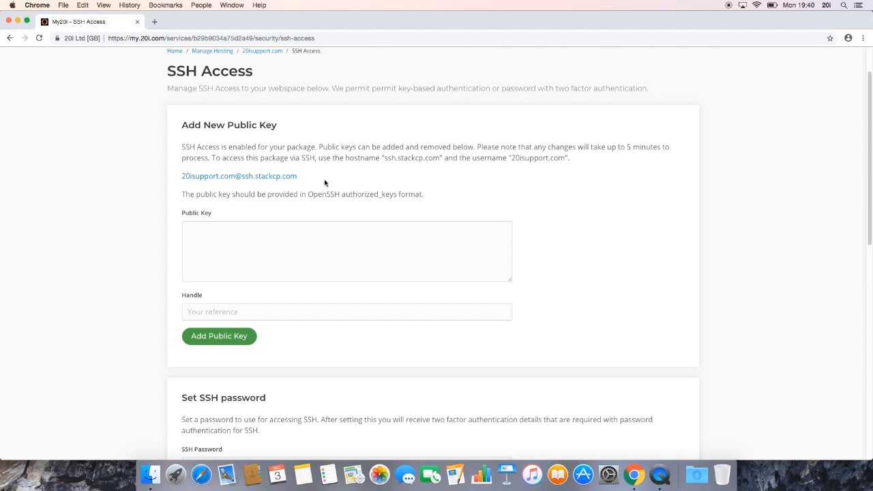
mouse_move(208, 211)
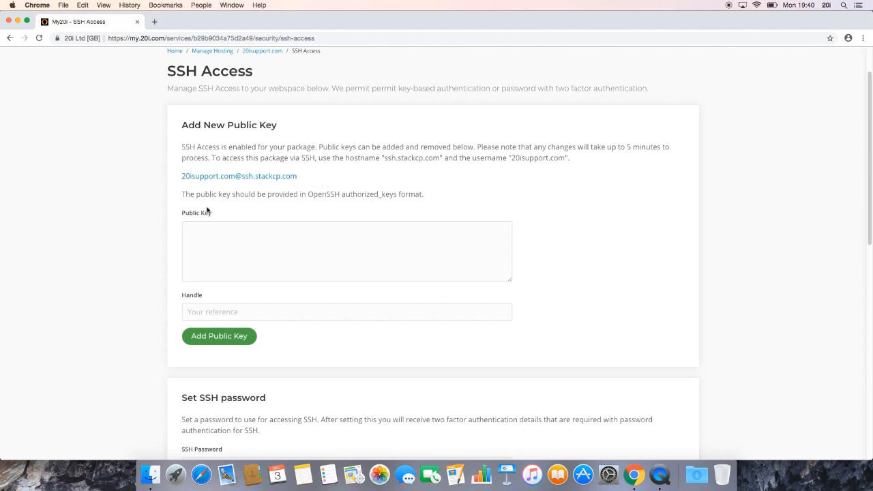
mouse_move(152, 309)
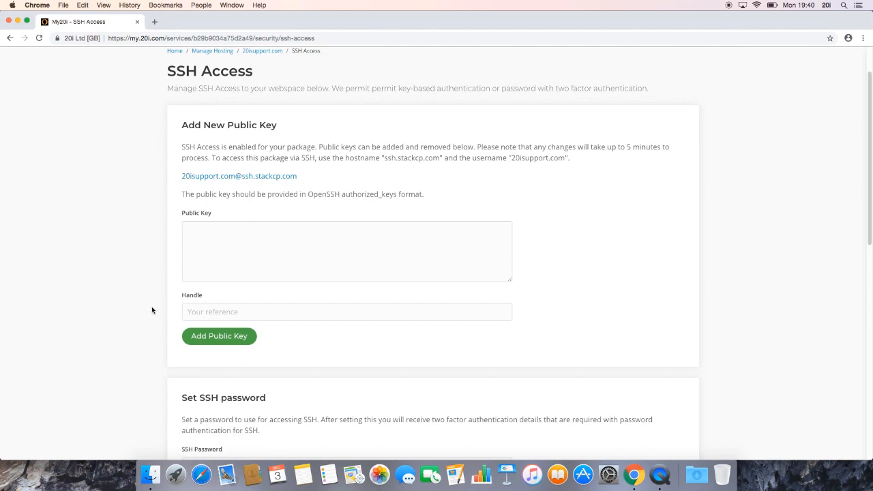
mouse_move(148, 308)
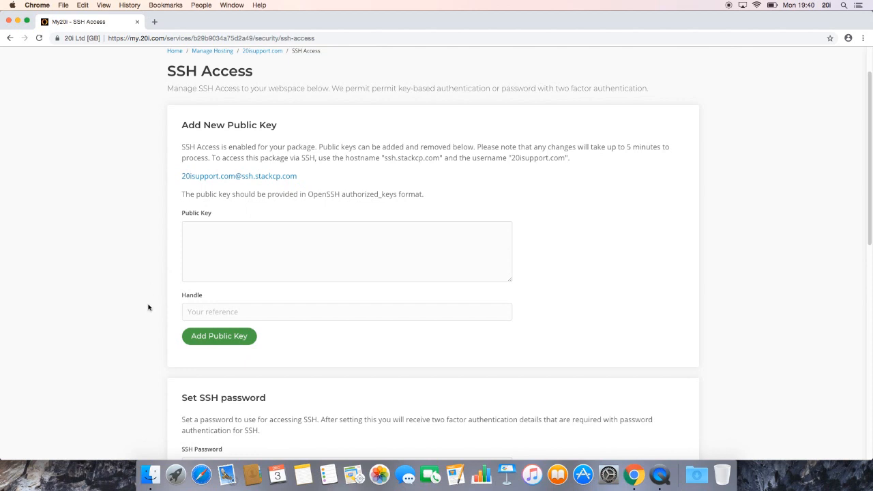
mouse_move(147, 332)
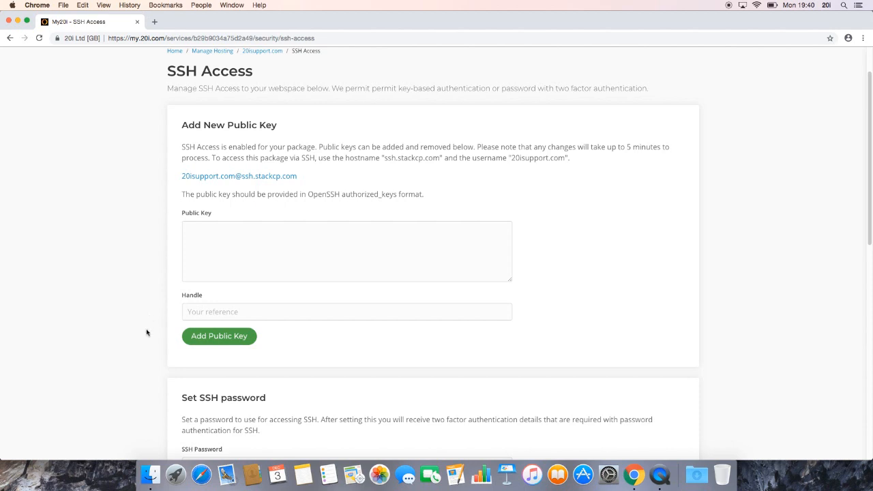
mouse_move(177, 473)
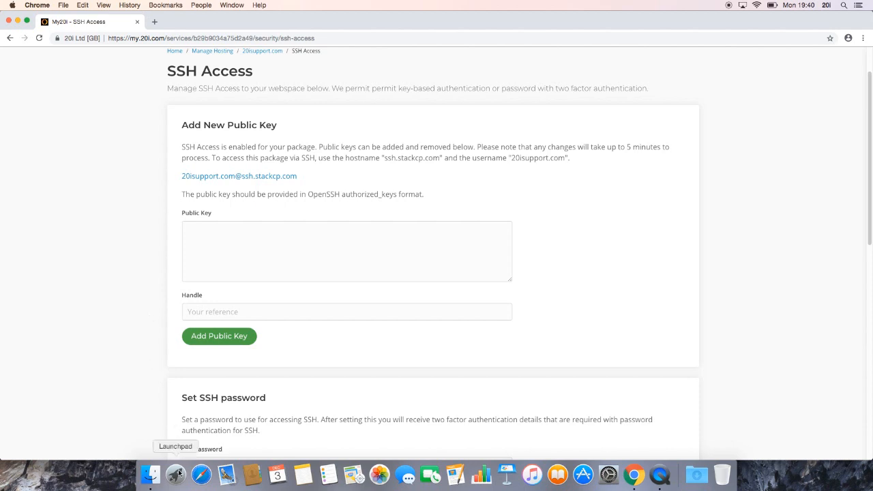
- Launch Terminal from a Launchpad search for 'terminal', then enlarge and reposition its window
left_click(175, 474)
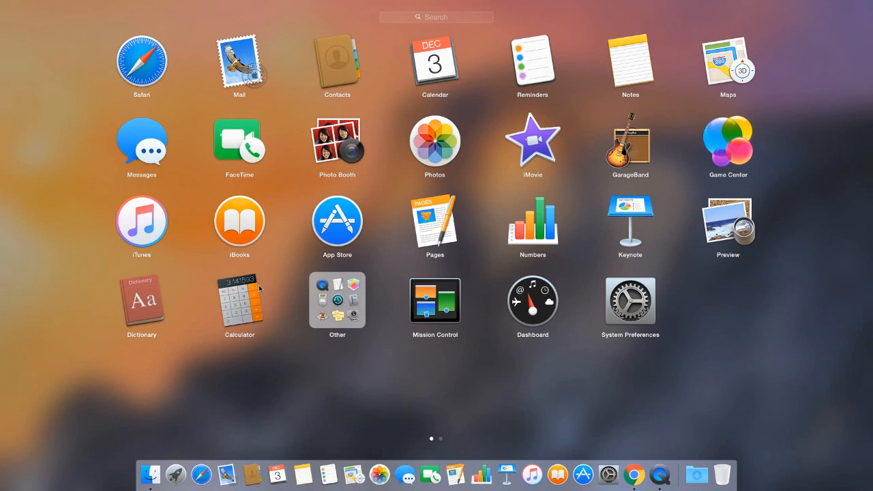
type("terminal")
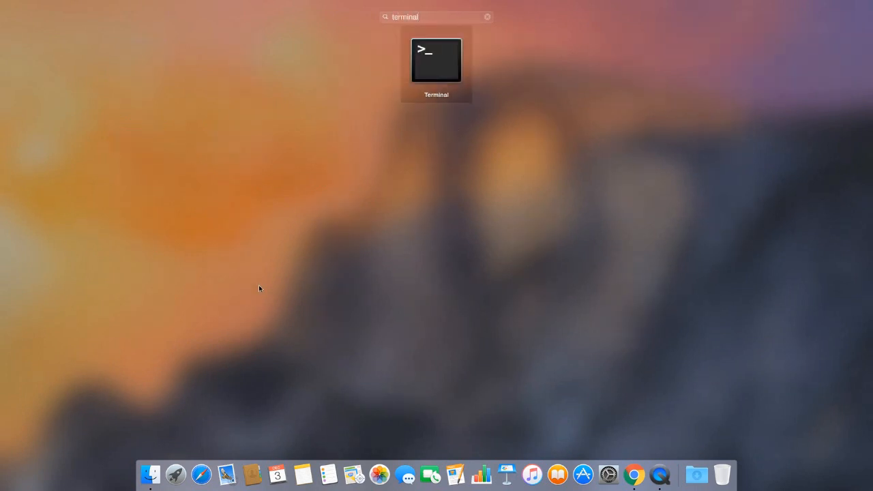
left_click(436, 60)
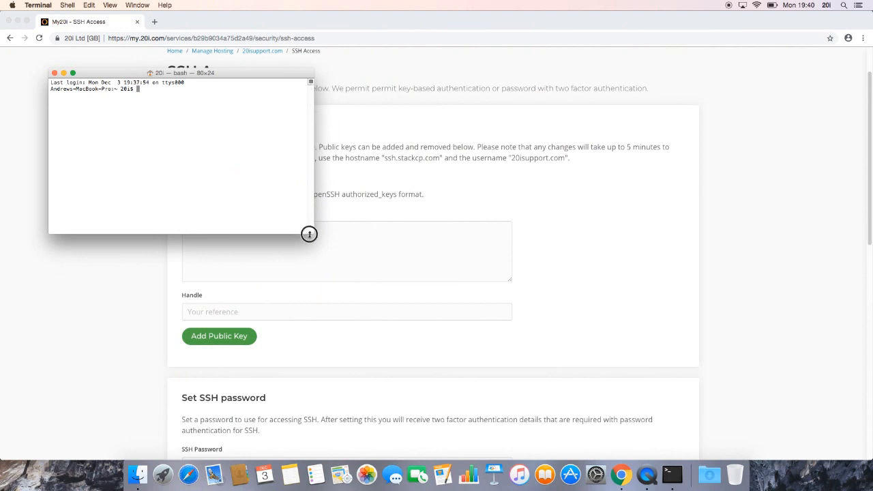
left_click_drag(308, 234, 423, 339)
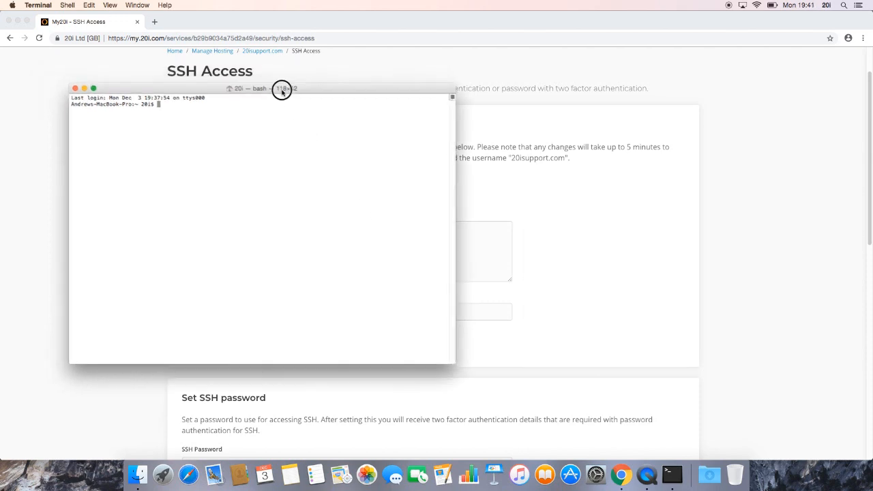
left_click_drag(282, 88, 282, 92)
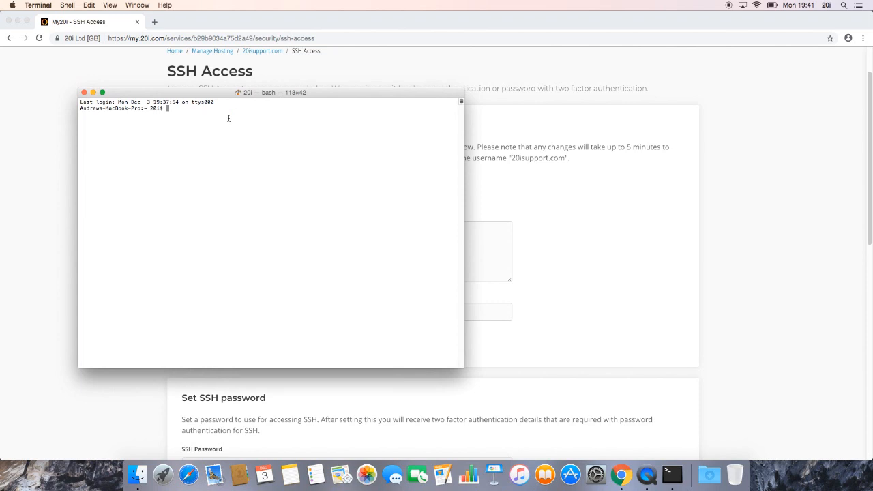
- Run ssh-keygen with default location and empty passphrase, then copy the id_rsa.pub path
type("ssh")
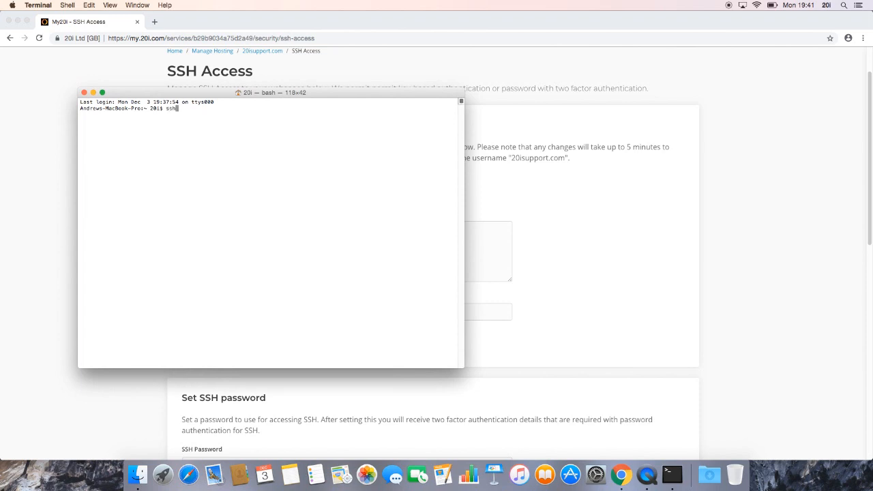
type("-keygen")
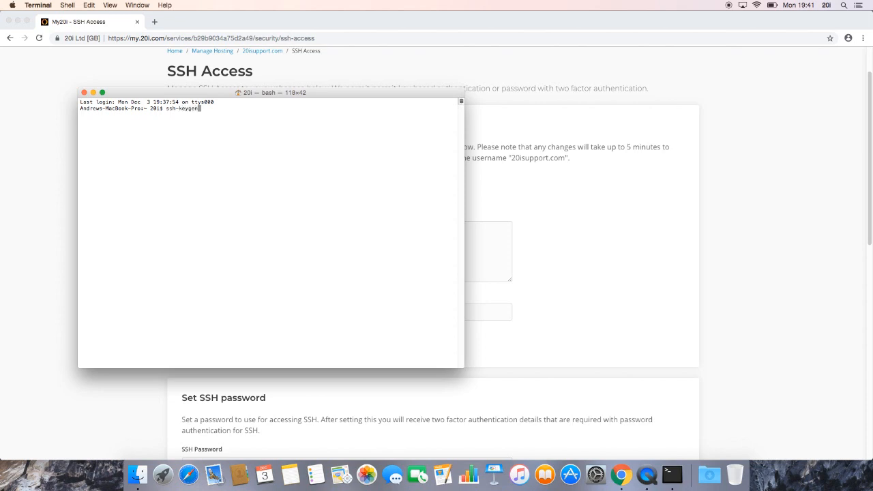
key("enter")
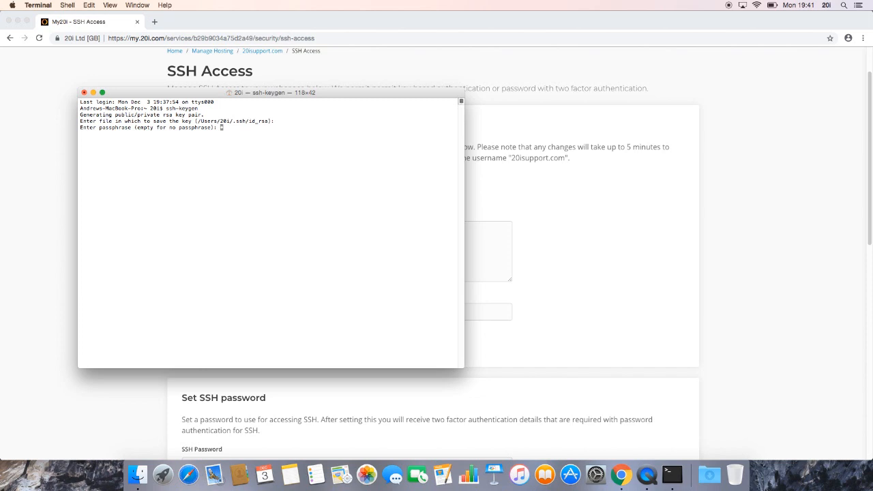
key("enter")
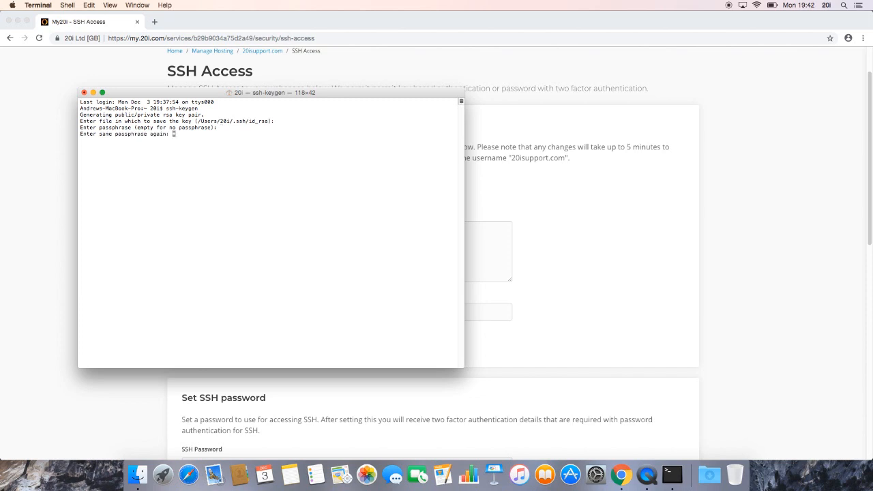
key("enter")
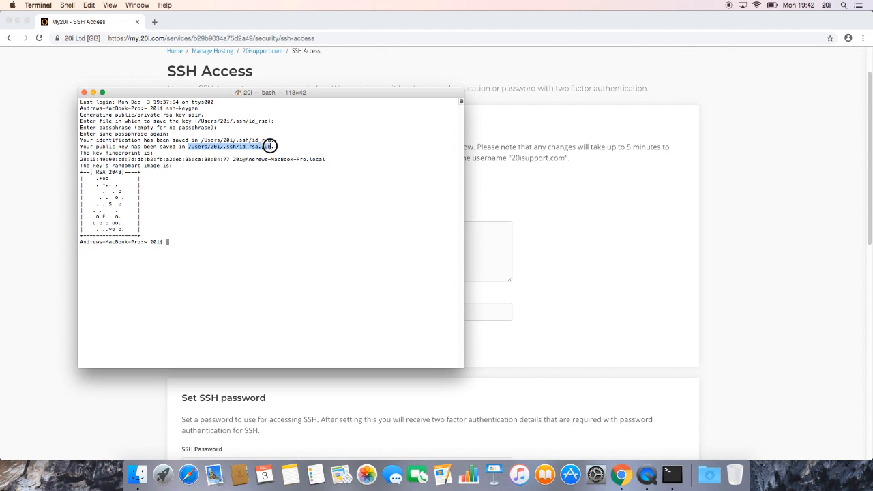
right_click(268, 146)
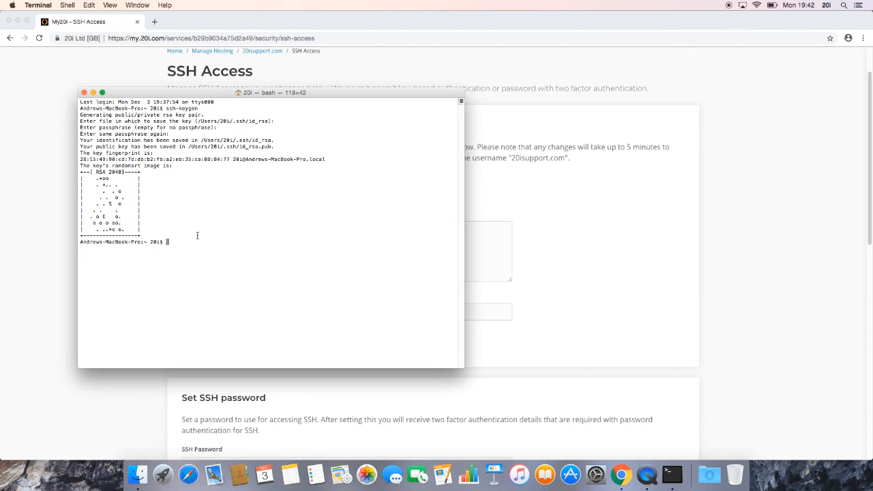
- Run cat /Users/20i/.ssh/id_rsa.pub to display the public key
type("cat")
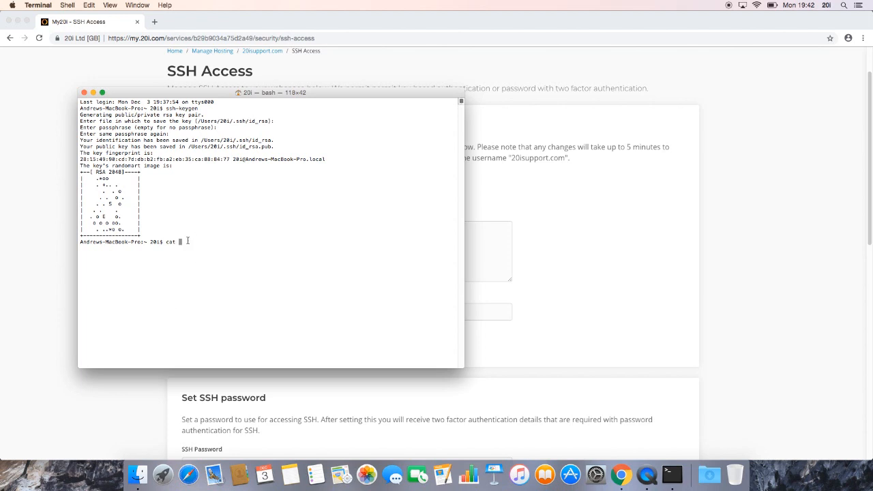
type("/Users/20i/.ssh/id_rsa.pub")
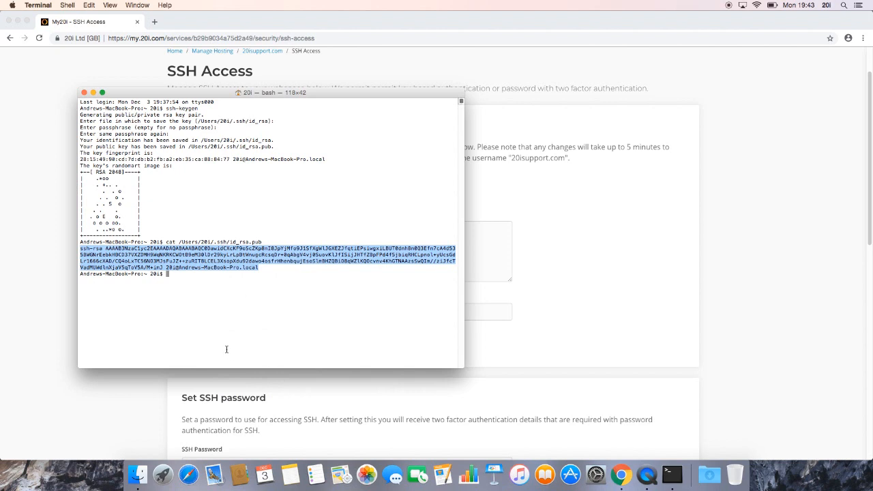
mouse_move(353, 305)
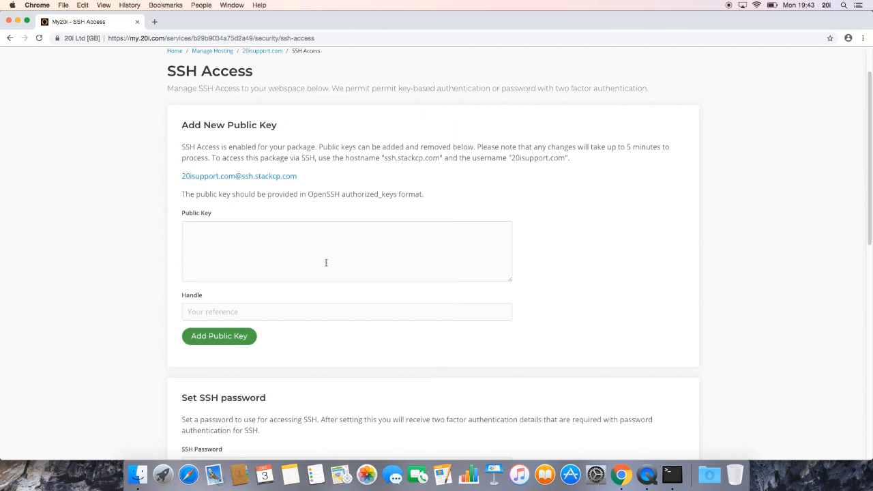
- Paste the public key into the Public Key box and submit Add Public Key
left_click(326, 263)
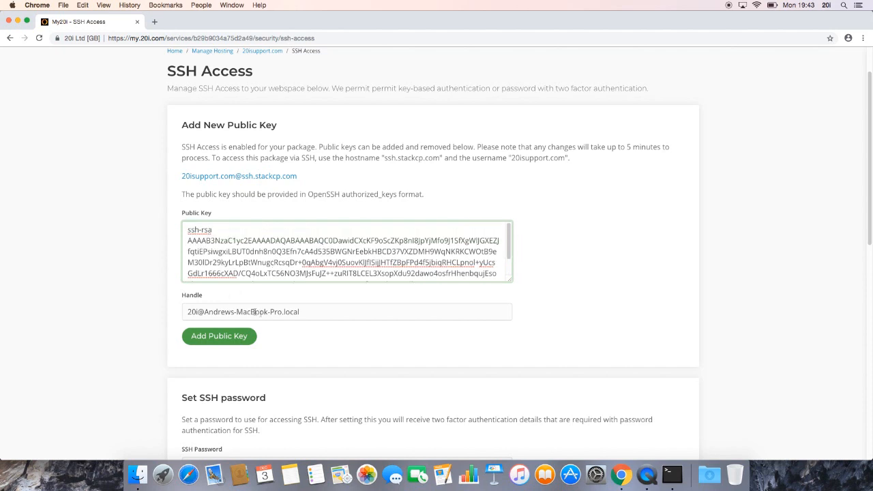
scroll("down", 3)
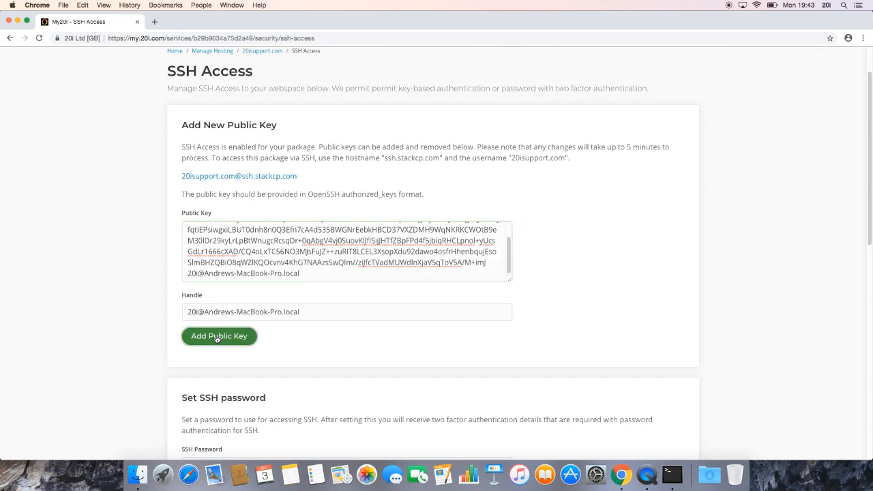
left_click(219, 335)
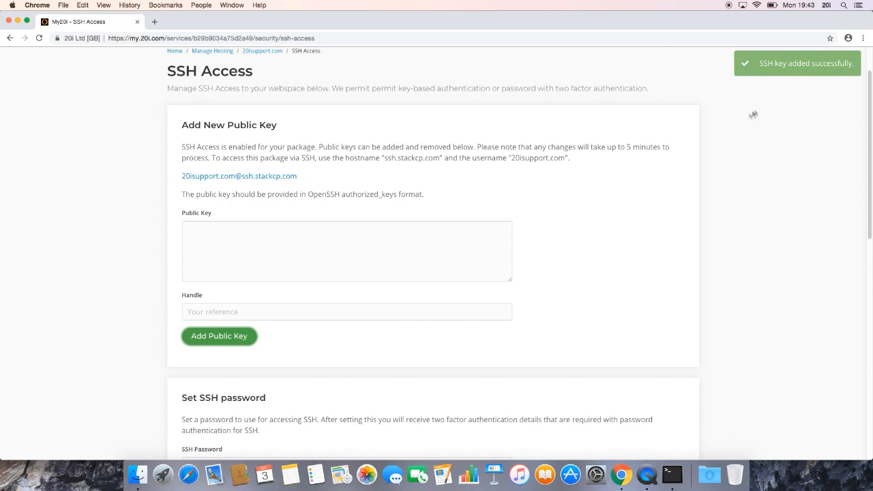
mouse_move(778, 83)
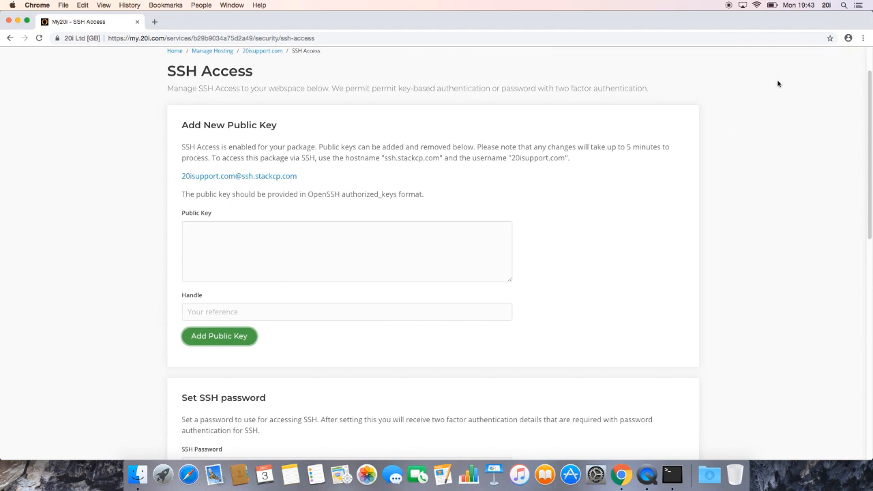
mouse_move(635, 133)
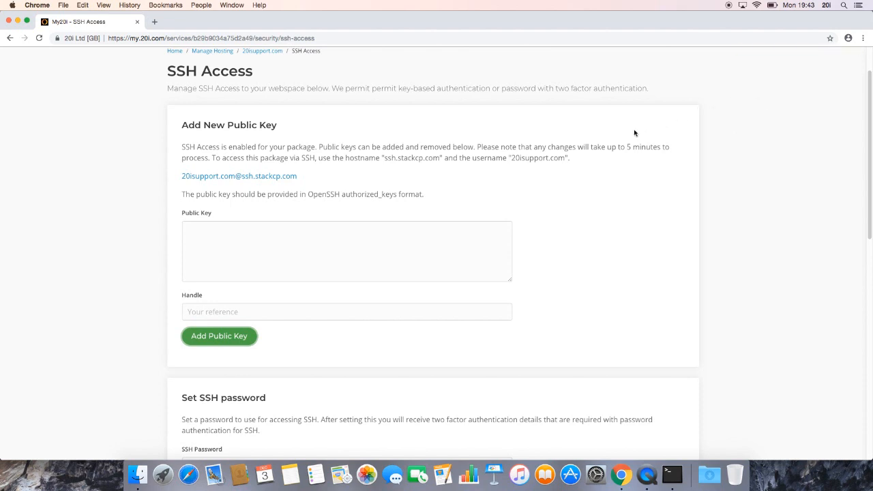
mouse_move(523, 145)
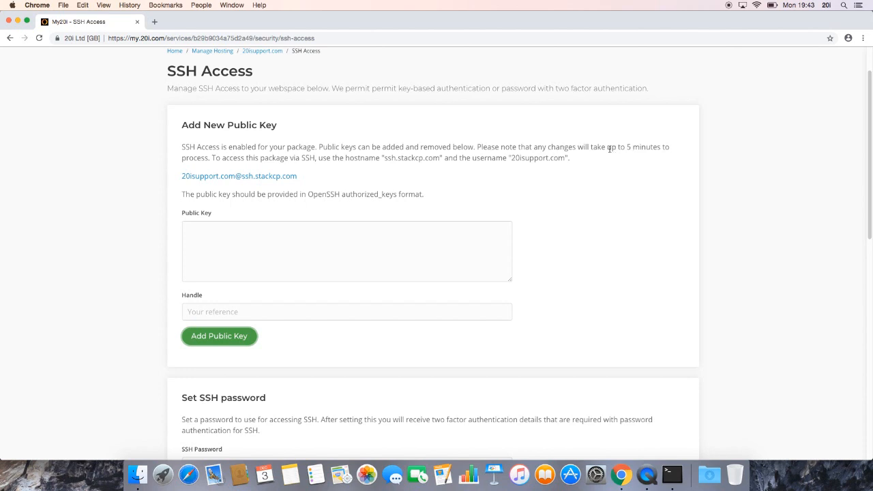
mouse_move(286, 169)
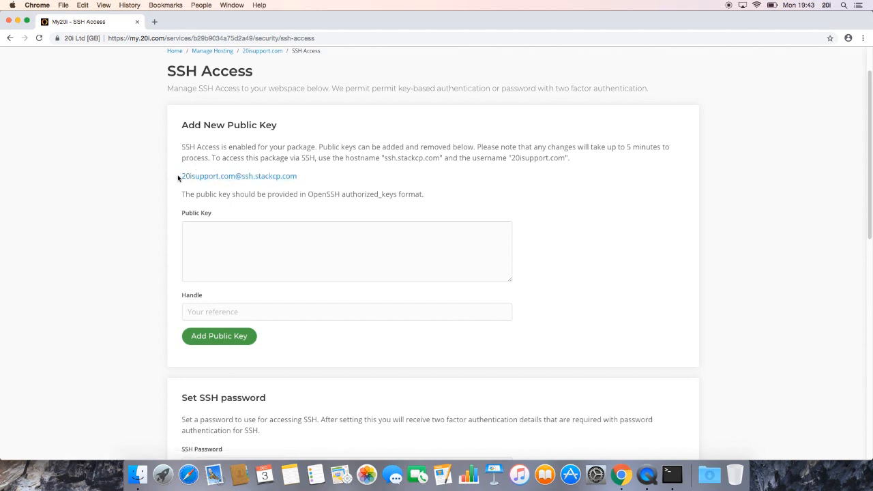
double_click(239, 176)
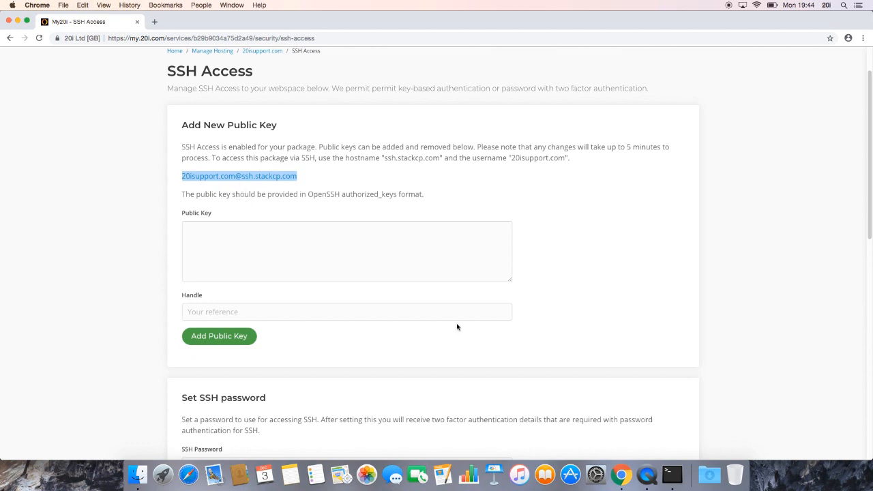
mouse_move(560, 322)
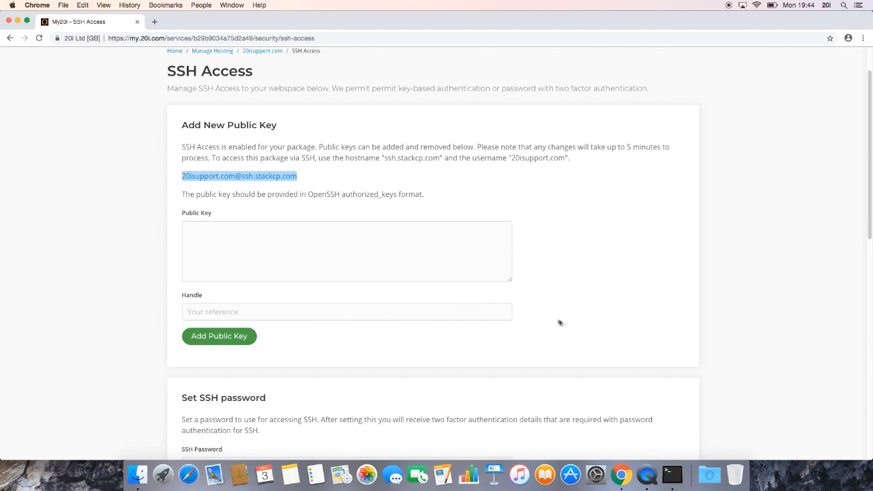
mouse_move(672, 474)
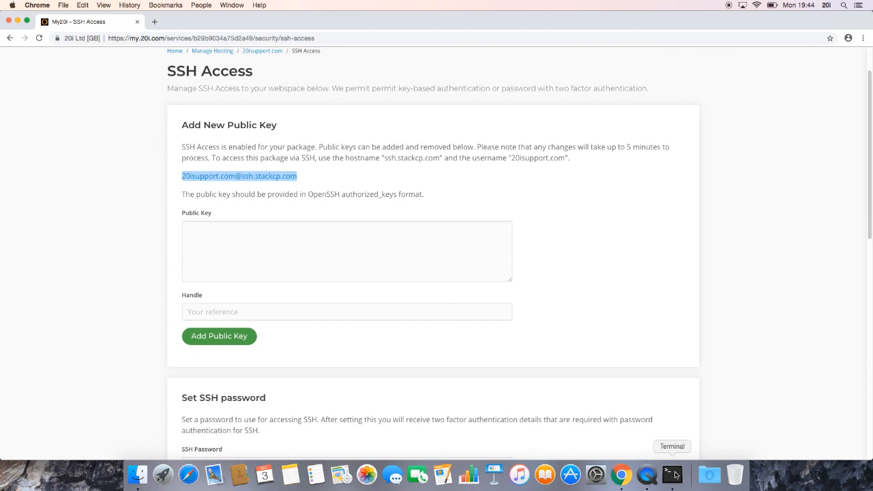
left_click(672, 474)
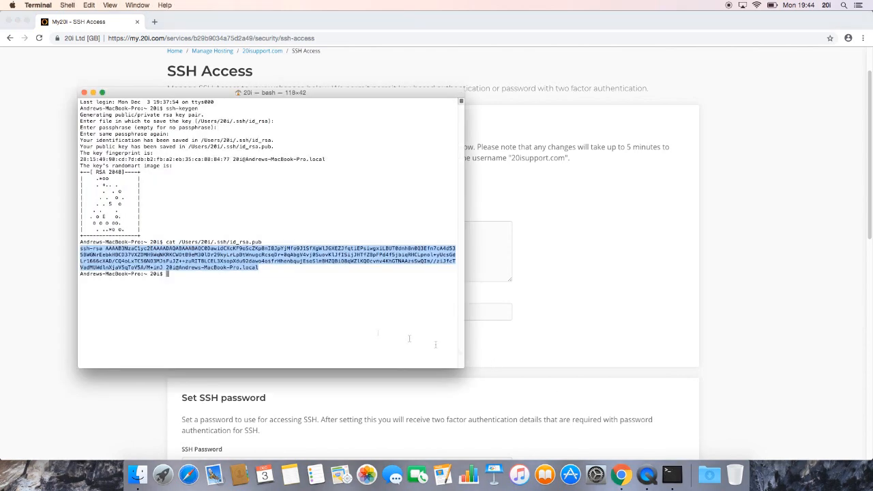
left_click(296, 316)
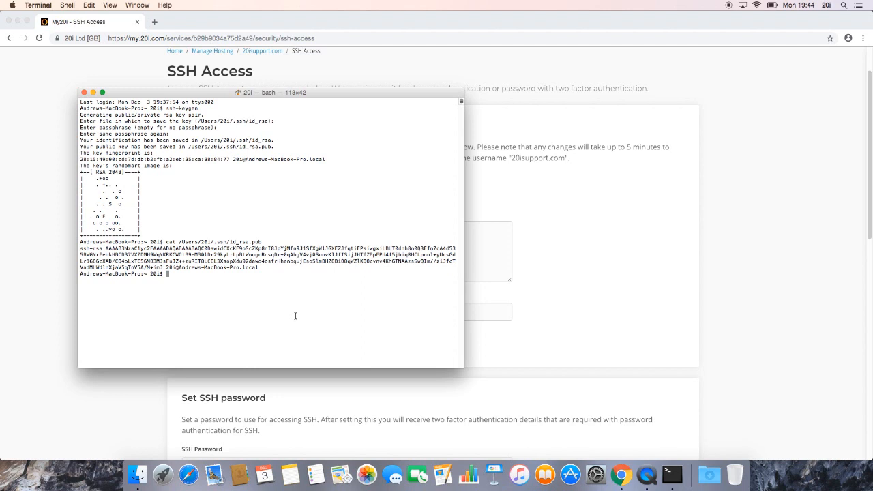
type("ssh")
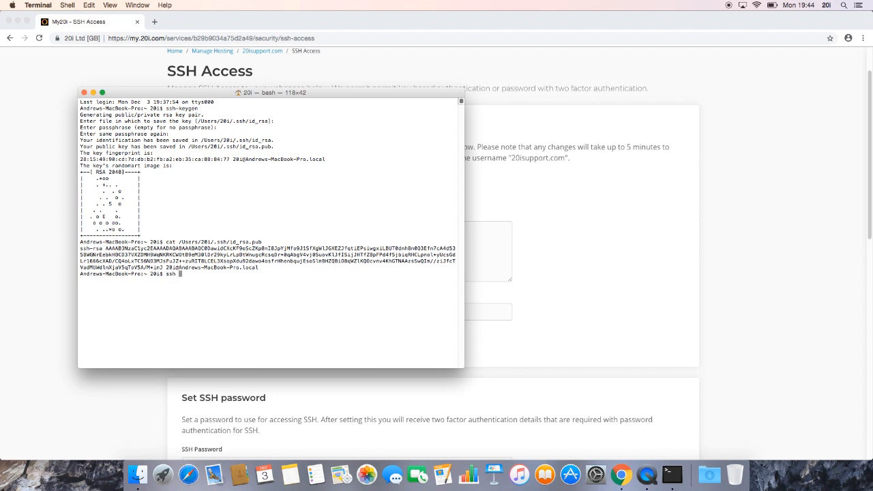
type("20isupport.com@ssh.stackcp.com")
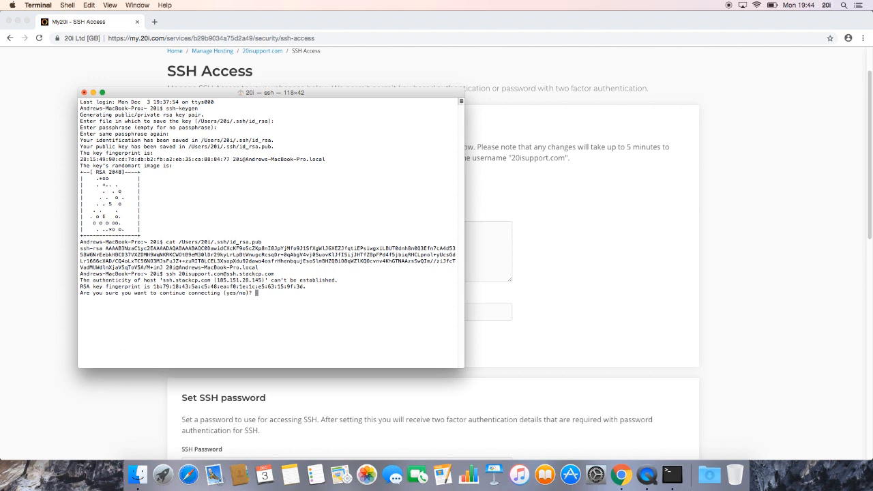
- Answer 'yes' to trust the host, then enlarge the Terminal window
type("yes")
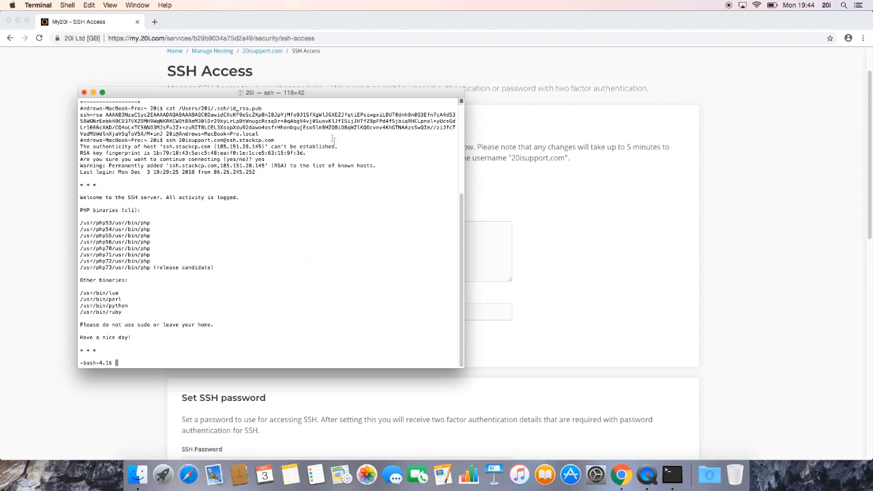
left_click_drag(266, 92, 242, 68)
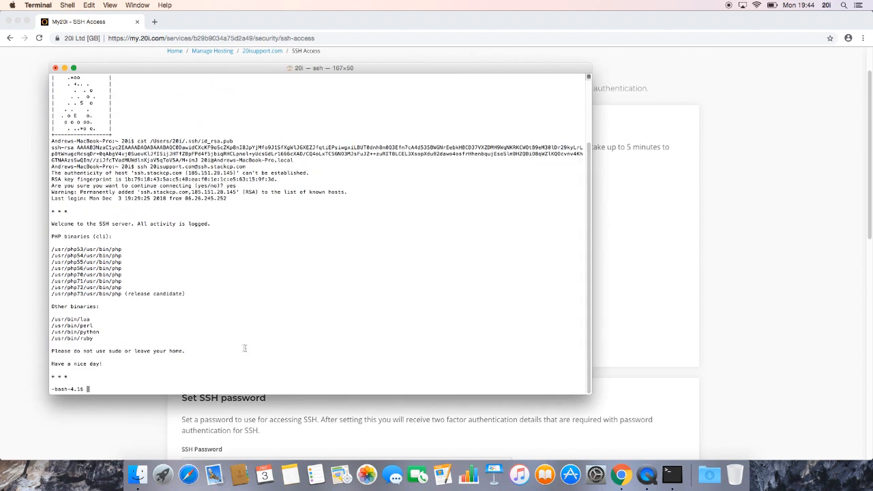
mouse_move(174, 357)
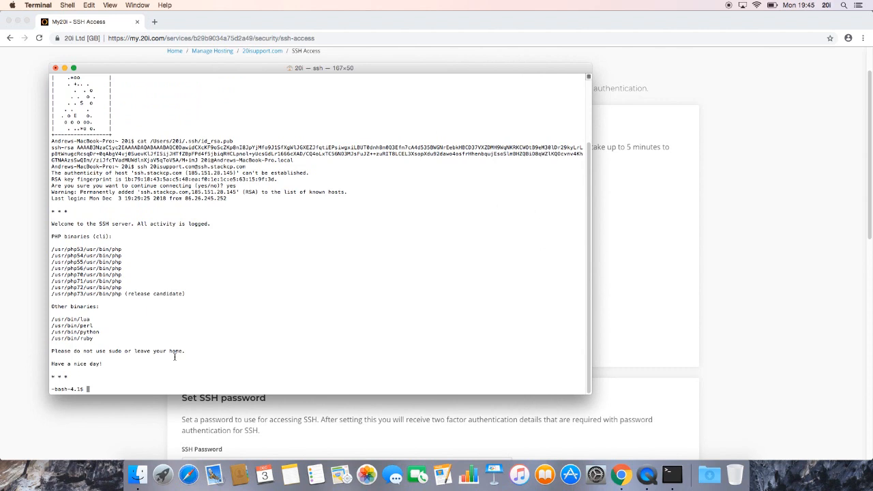